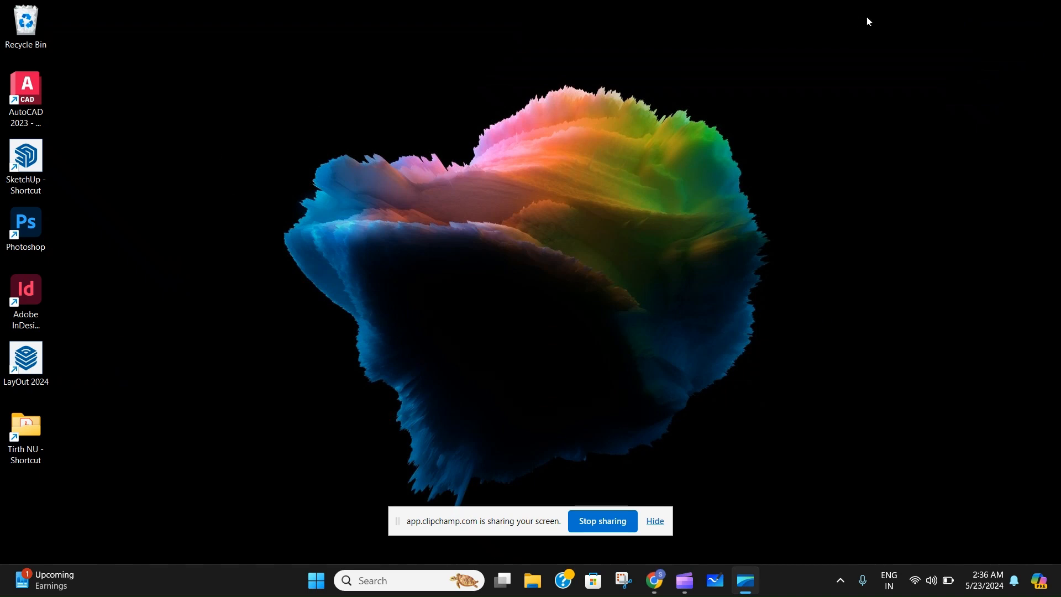
{"action": "mouse_move", "coordinate": [2, 129]}
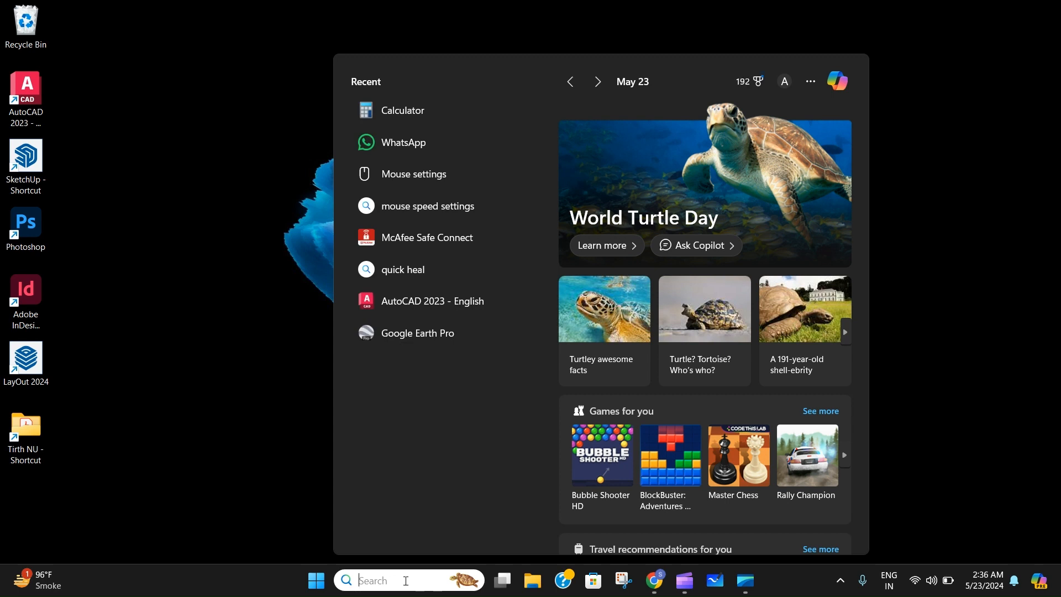
Search 'add' in Windows Search and launch the Add or remove programs settings page
{"action": "type", "text": "add"}
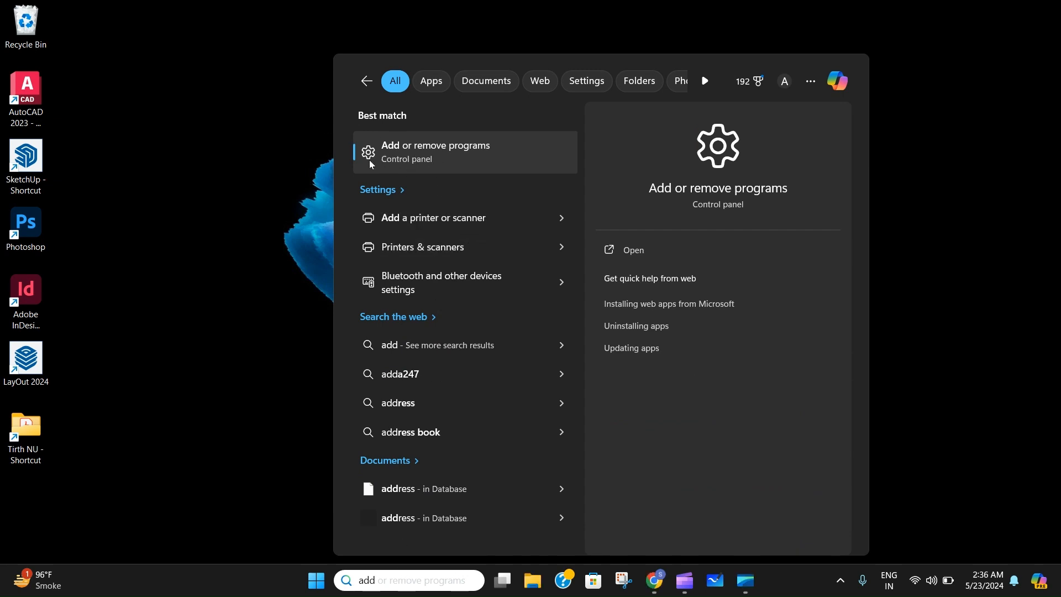
{"action": "mouse_move", "coordinate": [455, 156]}
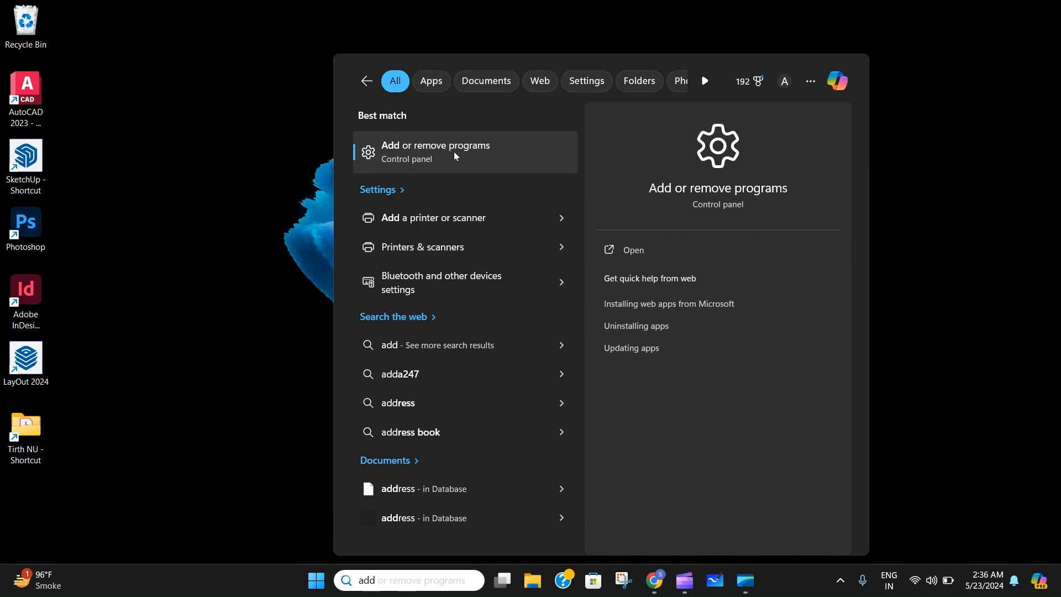
{"action": "left_click", "coordinate": [435, 151]}
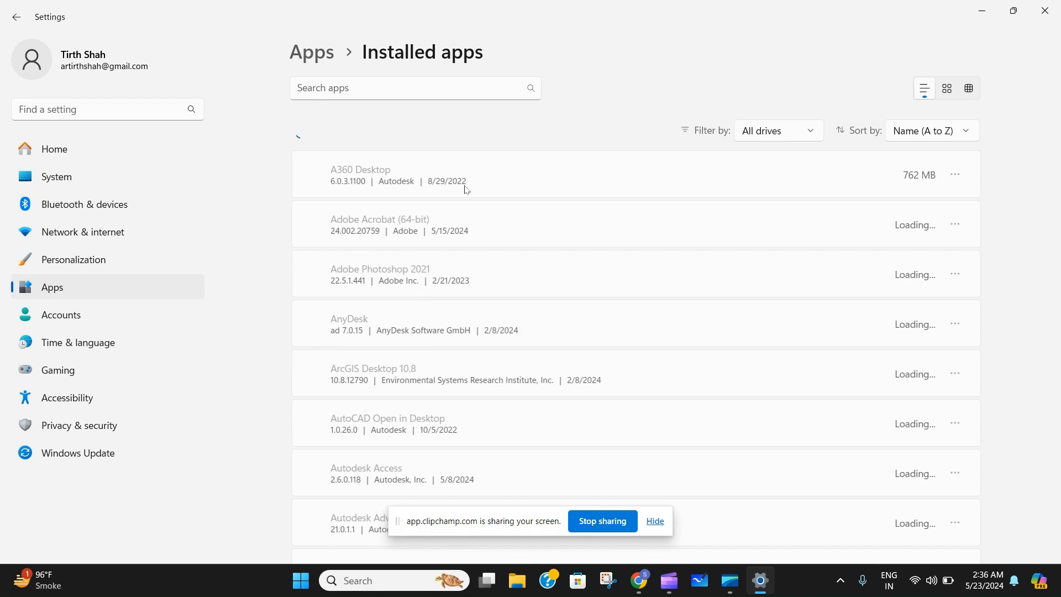
Scroll the Installed apps list down to the Autodesk entries around AutoCAD 2023 - English
{"action": "scroll", "scroll_direction": "down", "scroll_amount": 3}
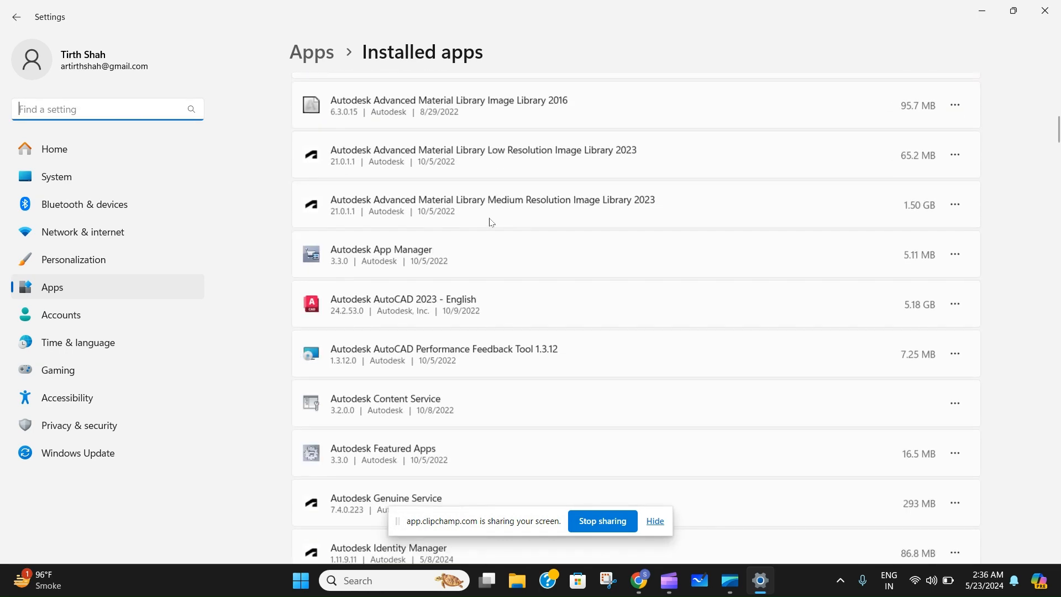
{"action": "scroll", "scroll_direction": "down", "scroll_amount": 3}
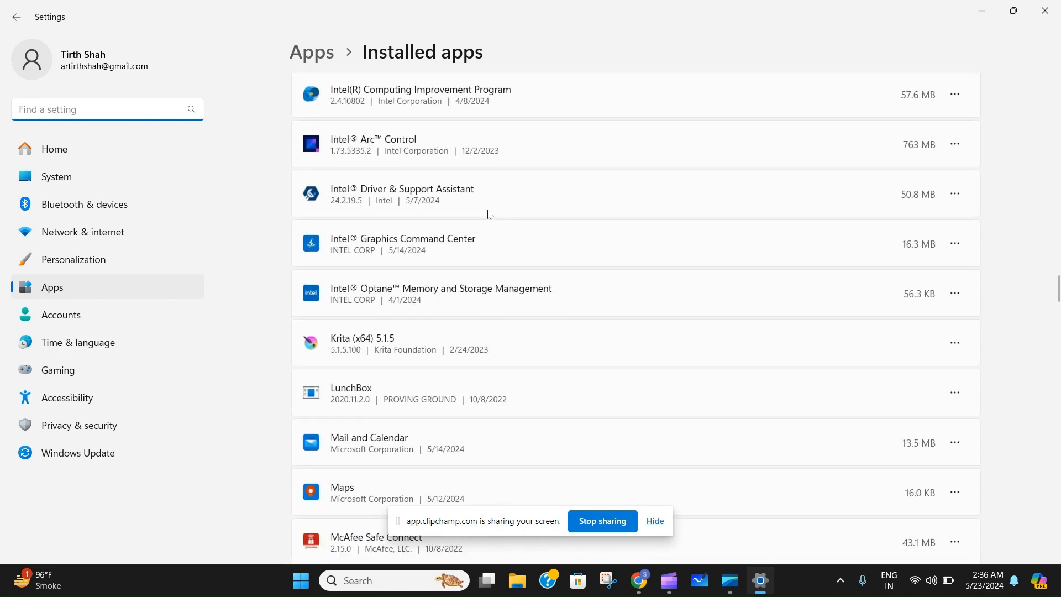
{"action": "scroll", "scroll_direction": "down", "scroll_amount": 3}
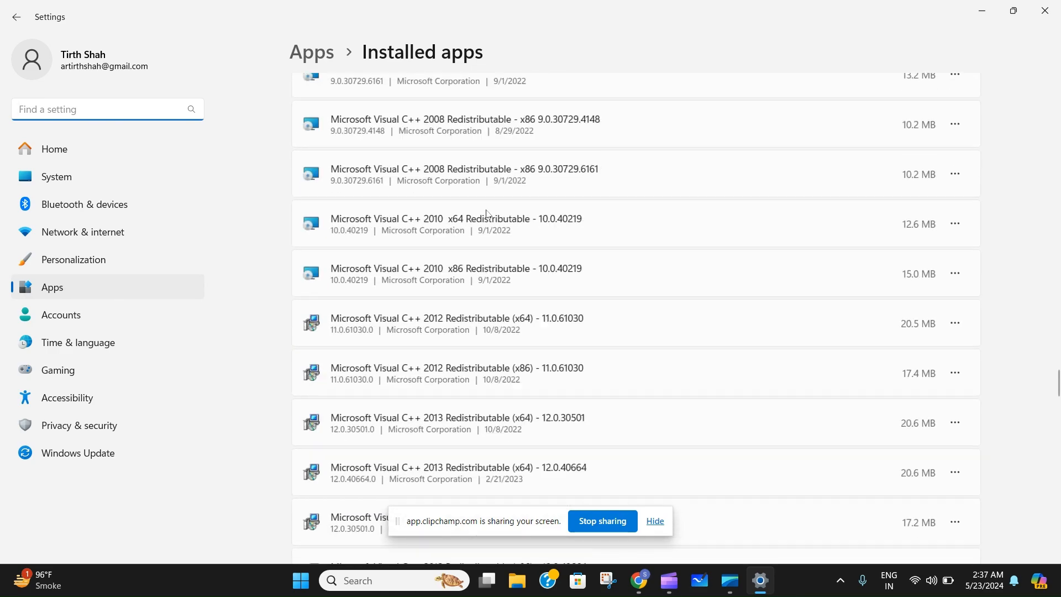
{"action": "scroll", "scroll_direction": "down", "scroll_amount": 3}
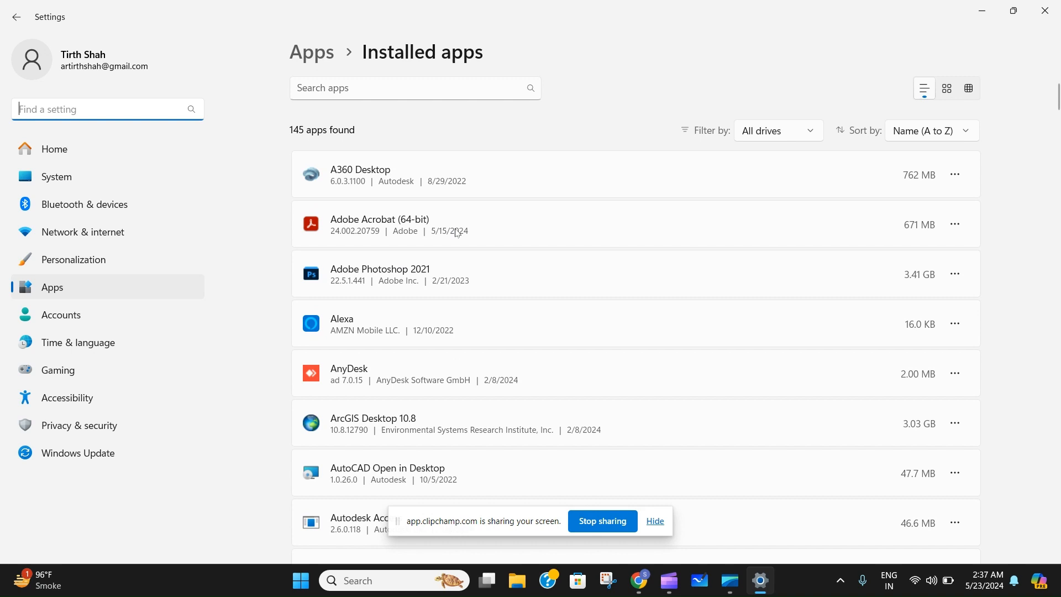
{"action": "scroll", "scroll_direction": "down", "scroll_amount": 3}
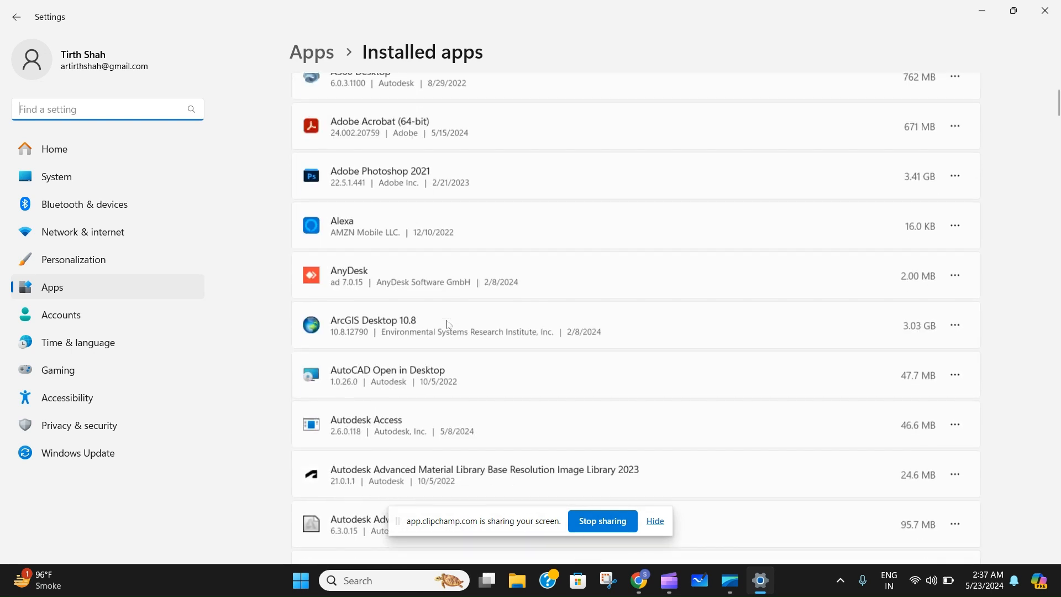
{"action": "scroll", "scroll_direction": "down", "scroll_amount": 3}
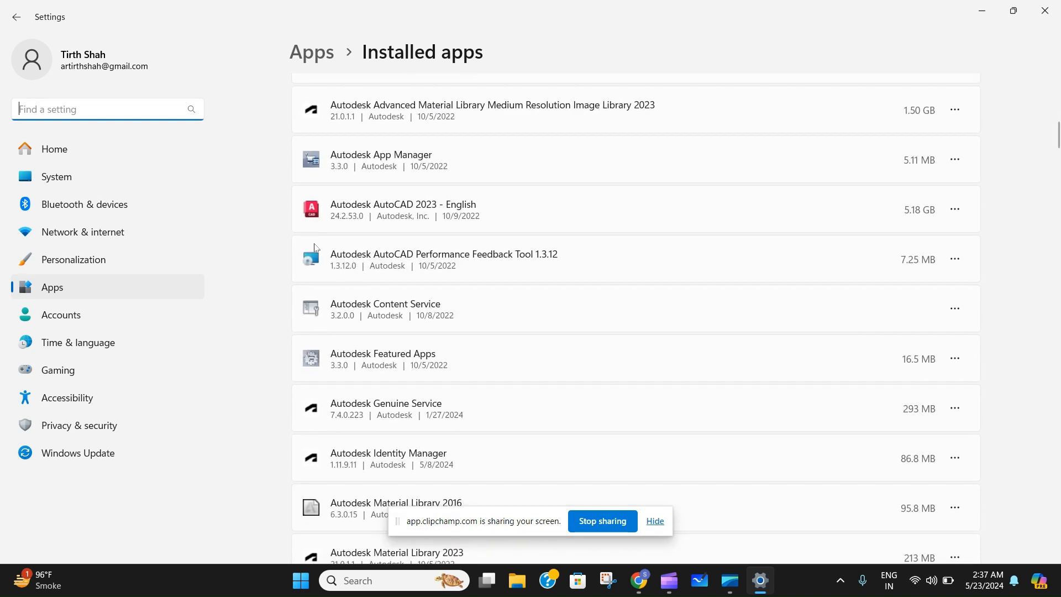
{"action": "mouse_move", "coordinate": [305, 224]}
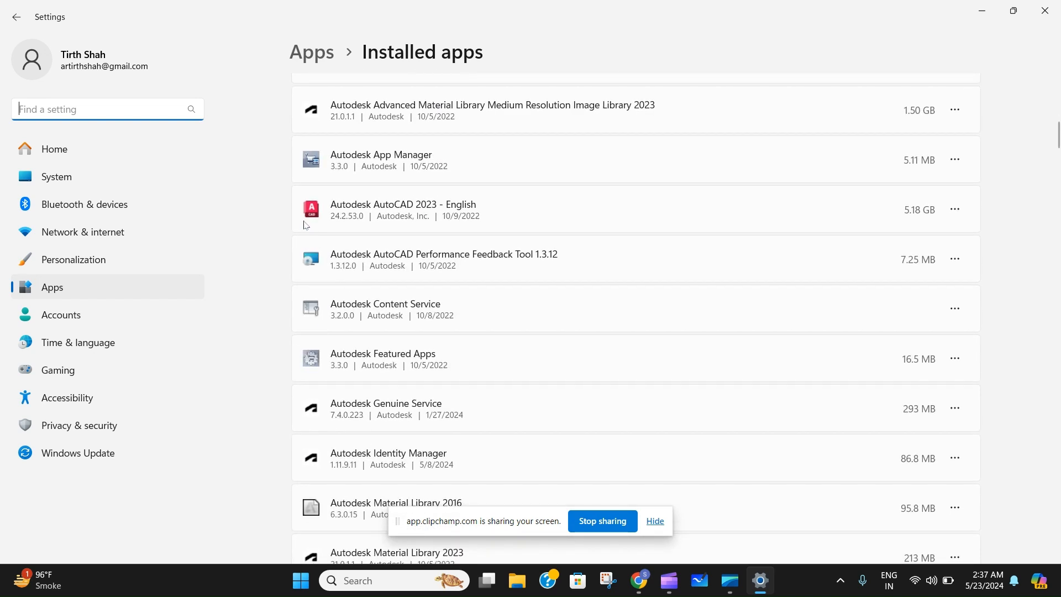
{"action": "mouse_move", "coordinate": [305, 192]}
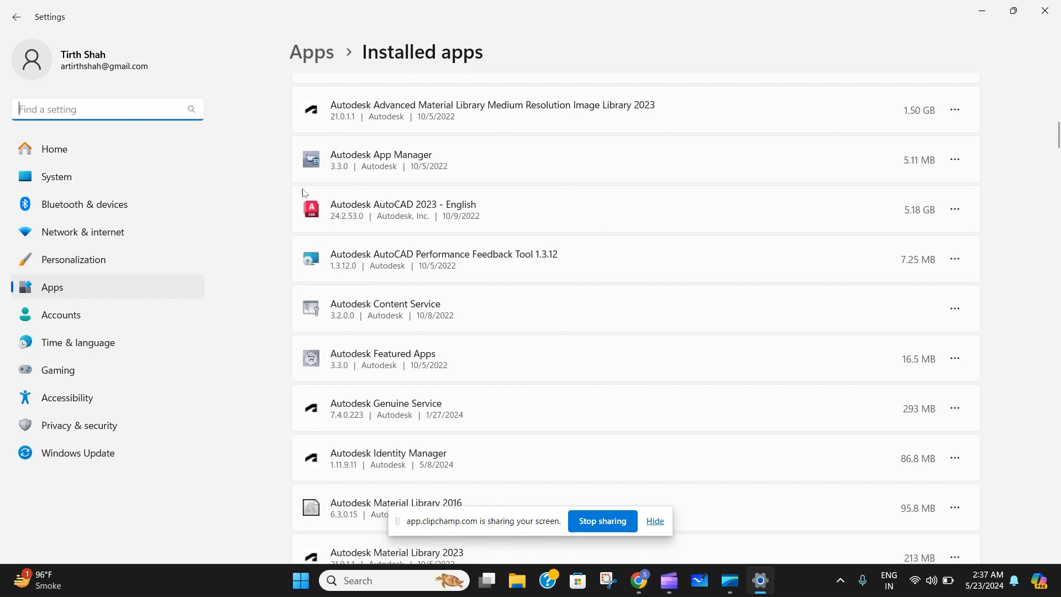
{"action": "mouse_move", "coordinate": [938, 216]}
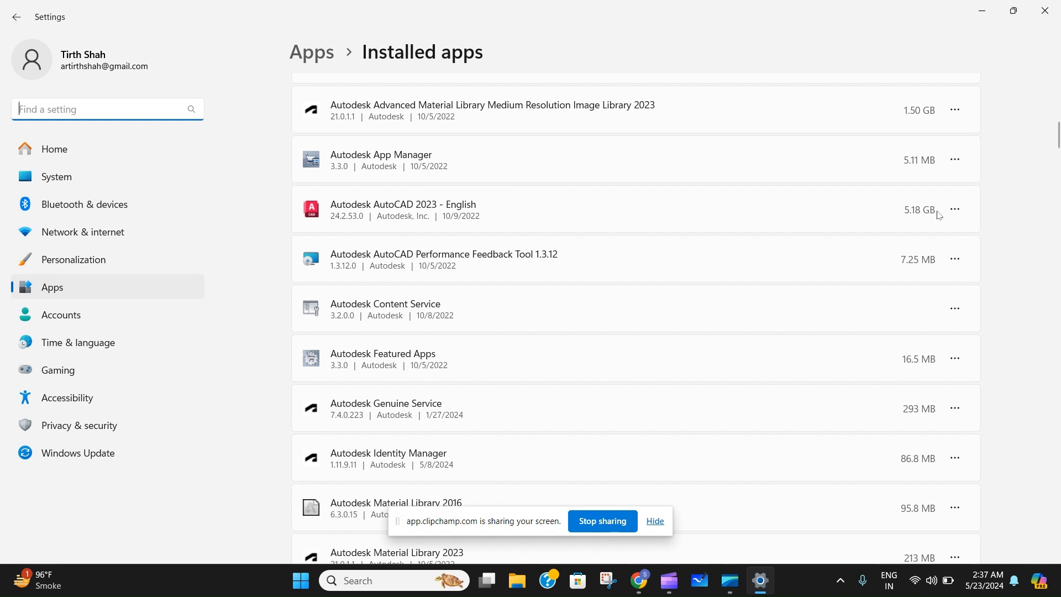
{"action": "mouse_move", "coordinate": [942, 226]}
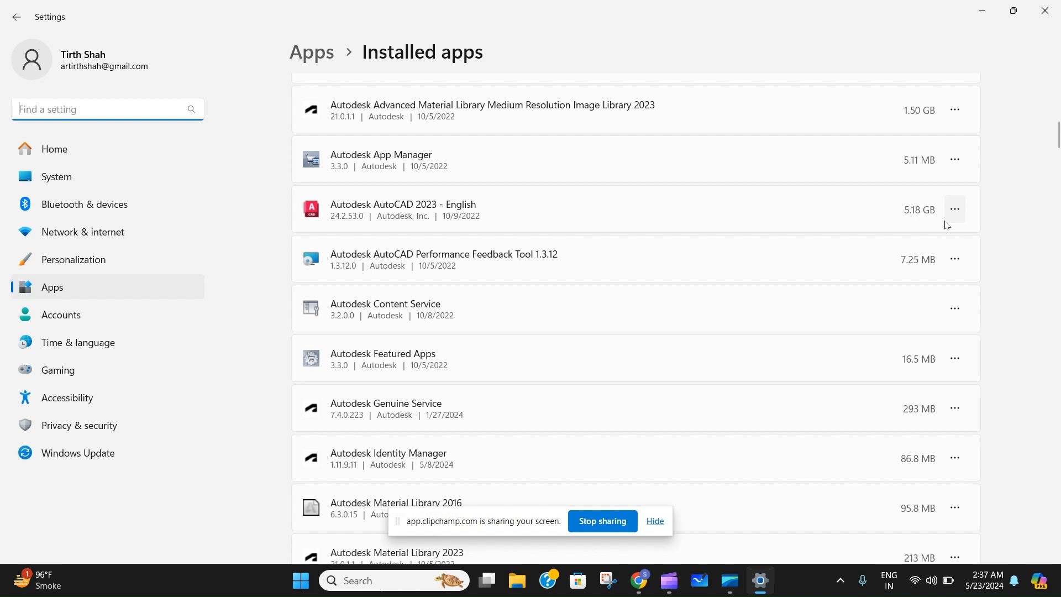
{"action": "mouse_move", "coordinate": [956, 209]}
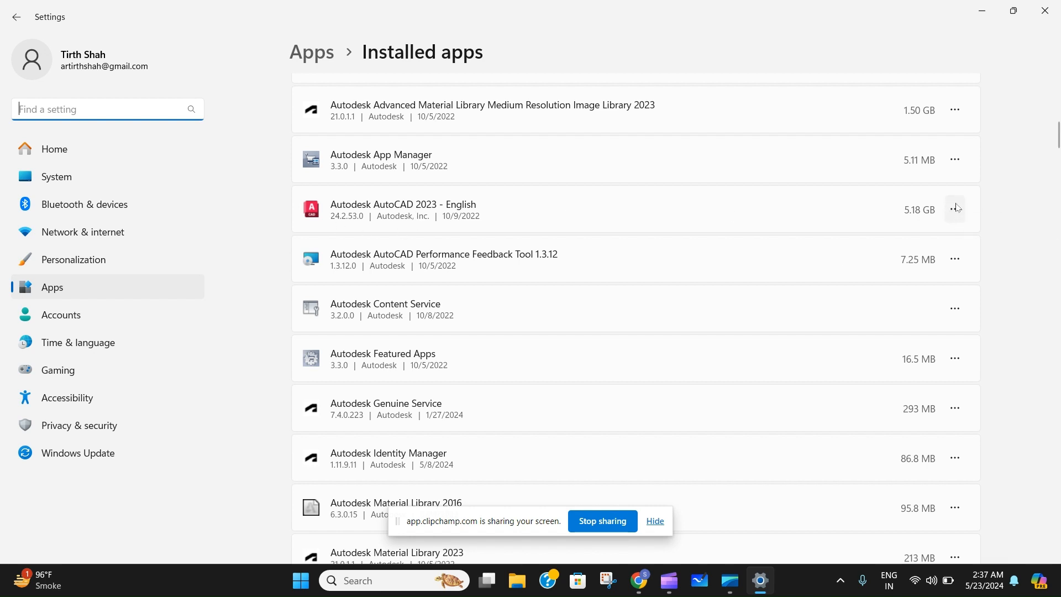
Show the Modify/Uninstall options for Autodesk AutoCAD 2023 - English, then dismiss them
{"action": "left_click", "coordinate": [955, 209]}
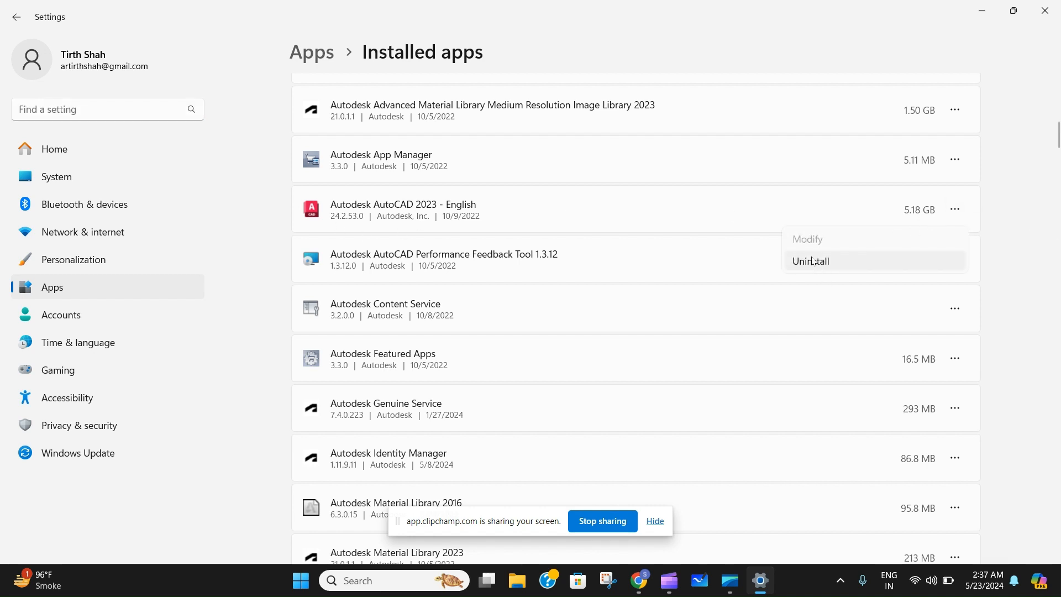
{"action": "mouse_move", "coordinate": [810, 262]}
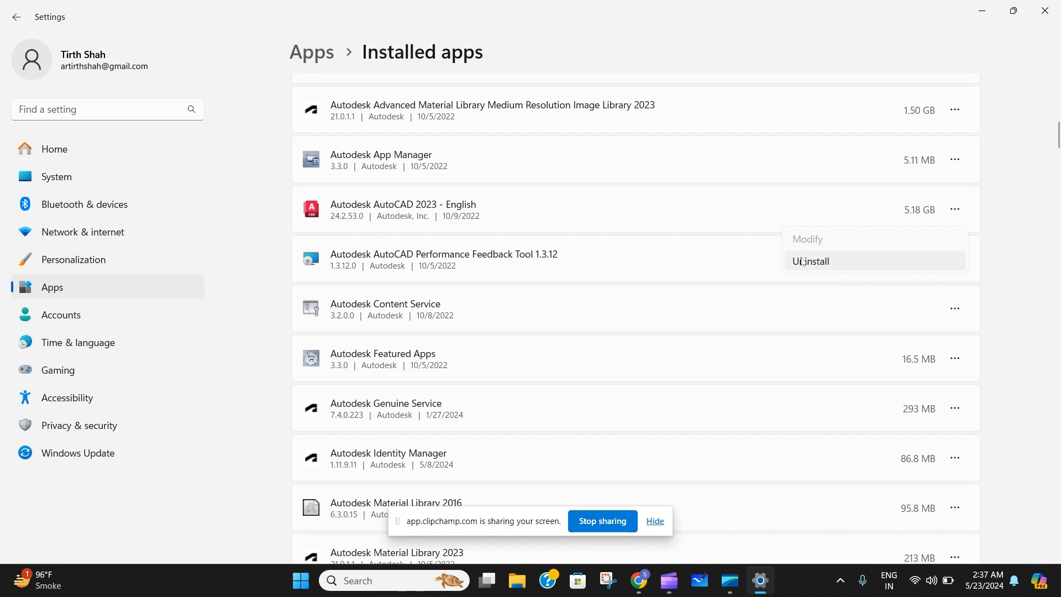
{"action": "mouse_move", "coordinate": [968, 138]}
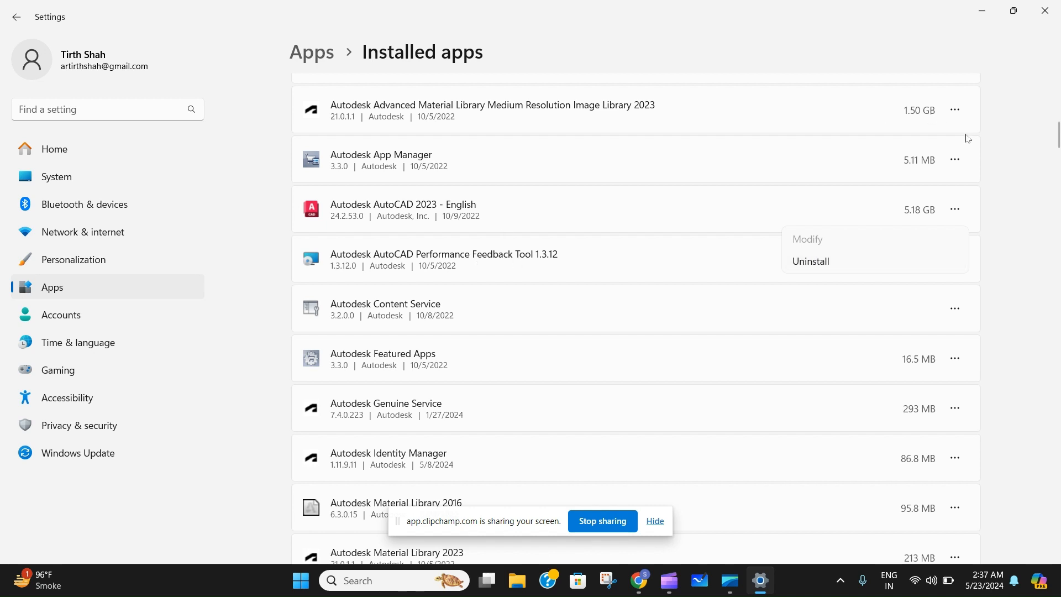
{"action": "left_click", "coordinate": [542, 209]}
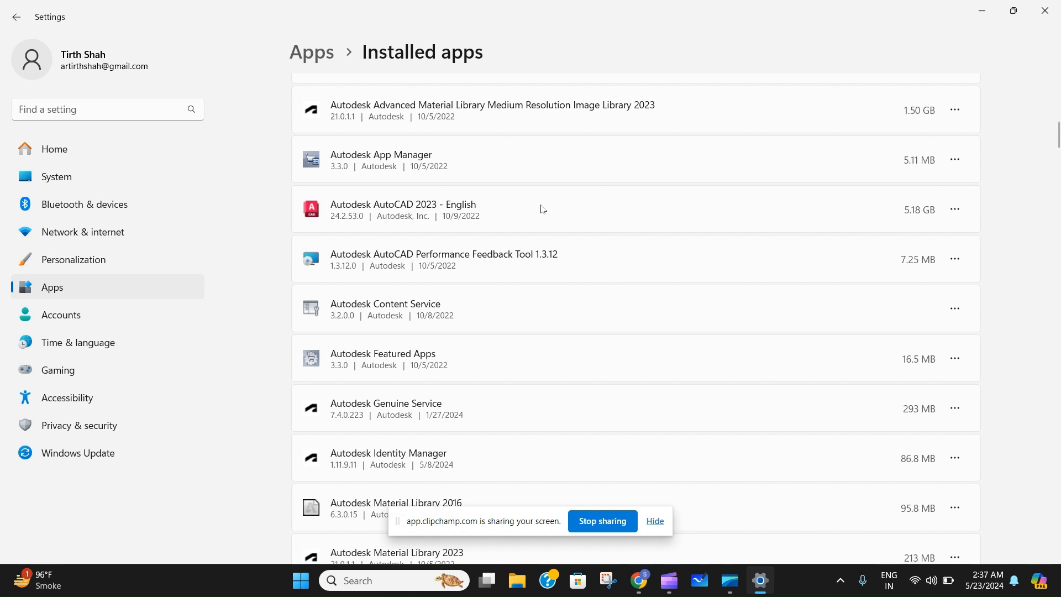
{"action": "mouse_move", "coordinate": [437, 244]}
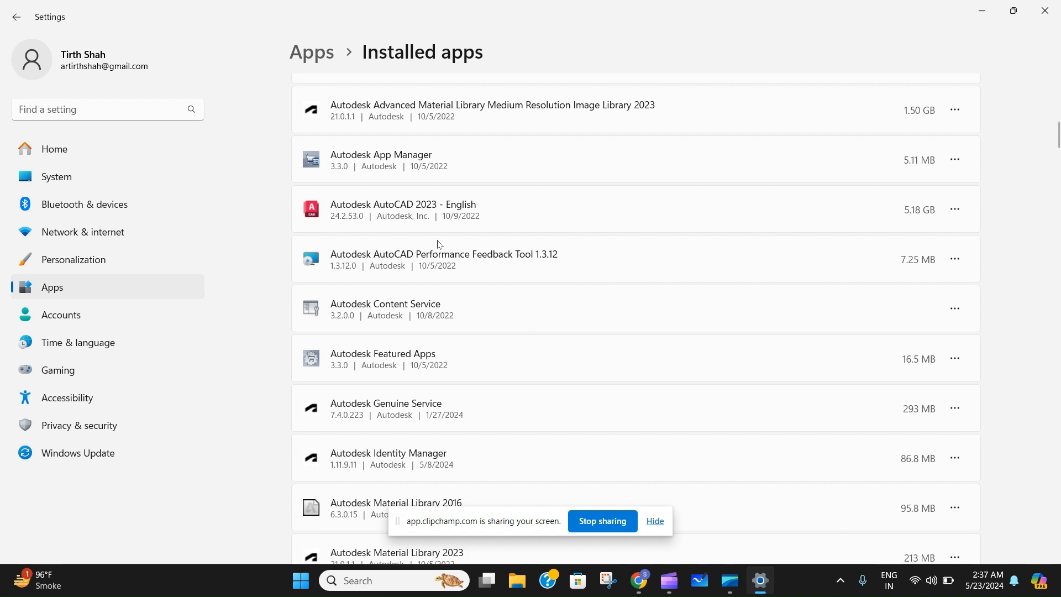
{"action": "mouse_move", "coordinate": [819, 214]}
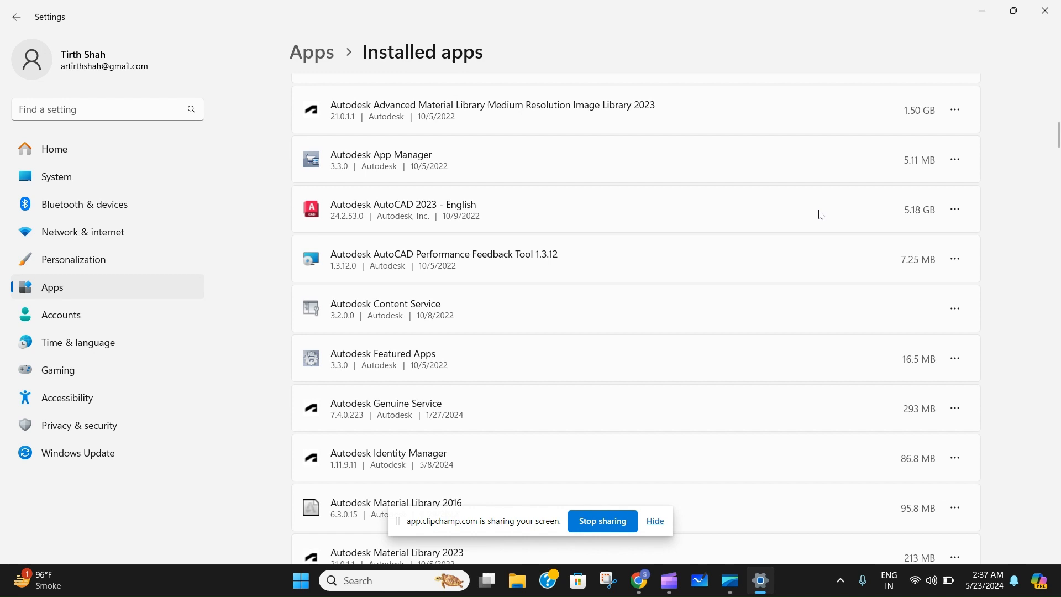
Scroll further and bring up the Uninstall option for Autodesk Material Library 2023
{"action": "scroll", "scroll_direction": "down", "scroll_amount": 3}
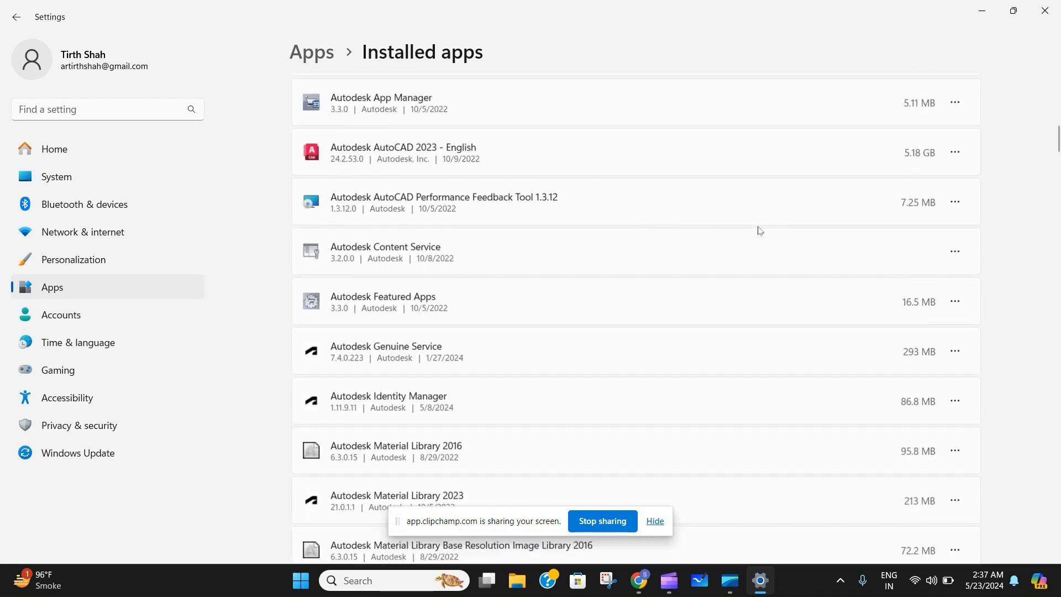
{"action": "scroll", "scroll_direction": "down", "scroll_amount": 3}
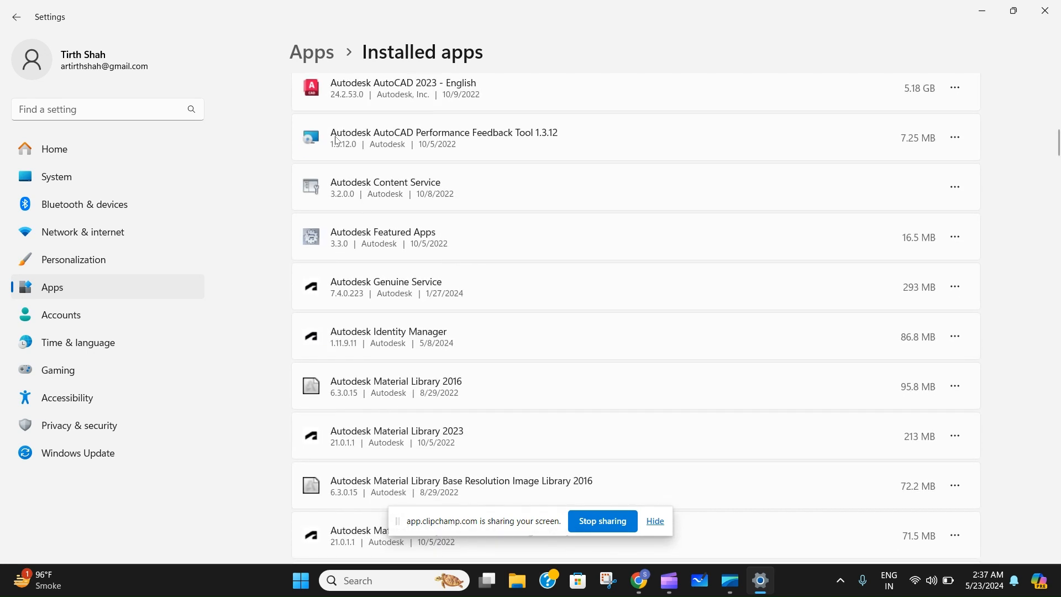
{"action": "mouse_move", "coordinate": [337, 143]}
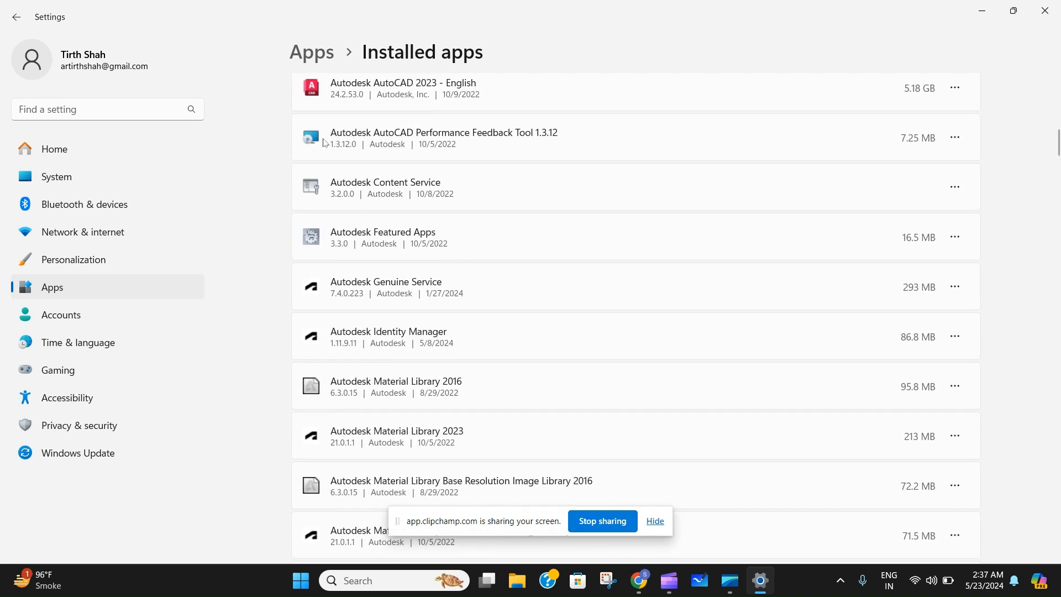
{"action": "mouse_move", "coordinate": [502, 132]}
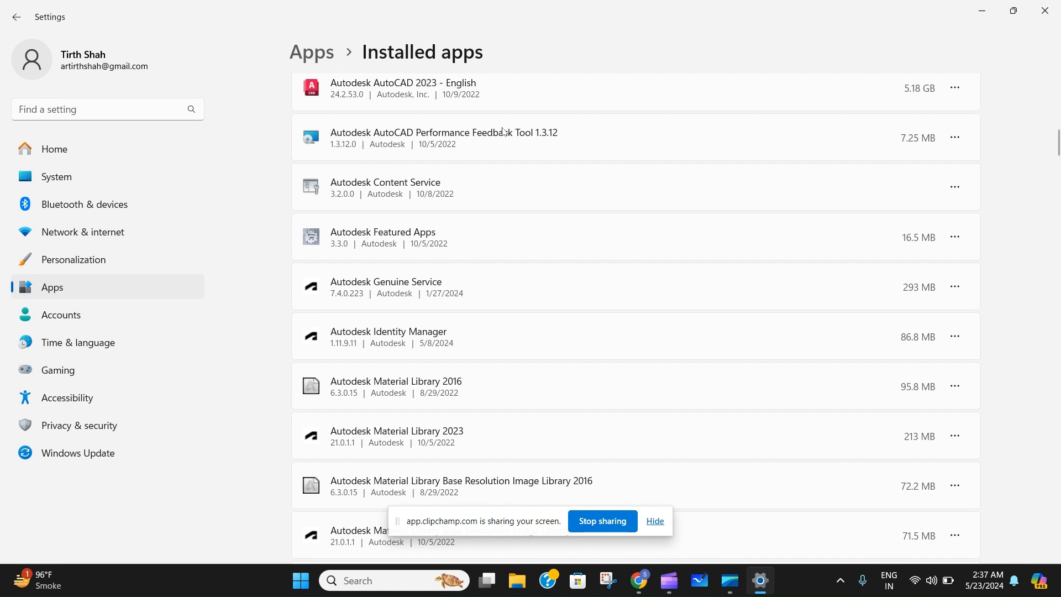
{"action": "mouse_move", "coordinate": [509, 229]}
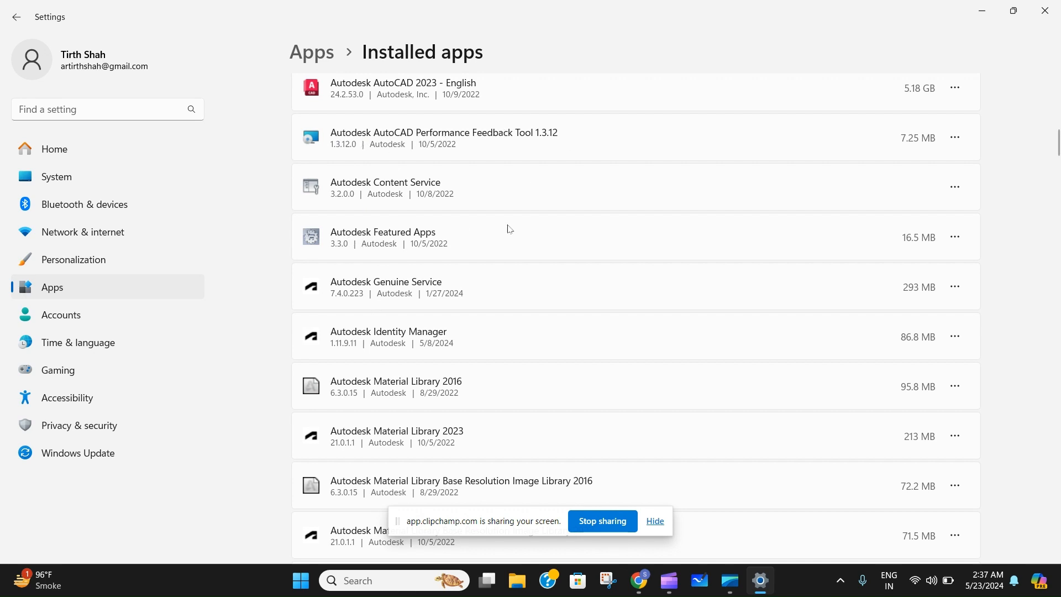
{"action": "scroll", "scroll_direction": "down", "scroll_amount": 3}
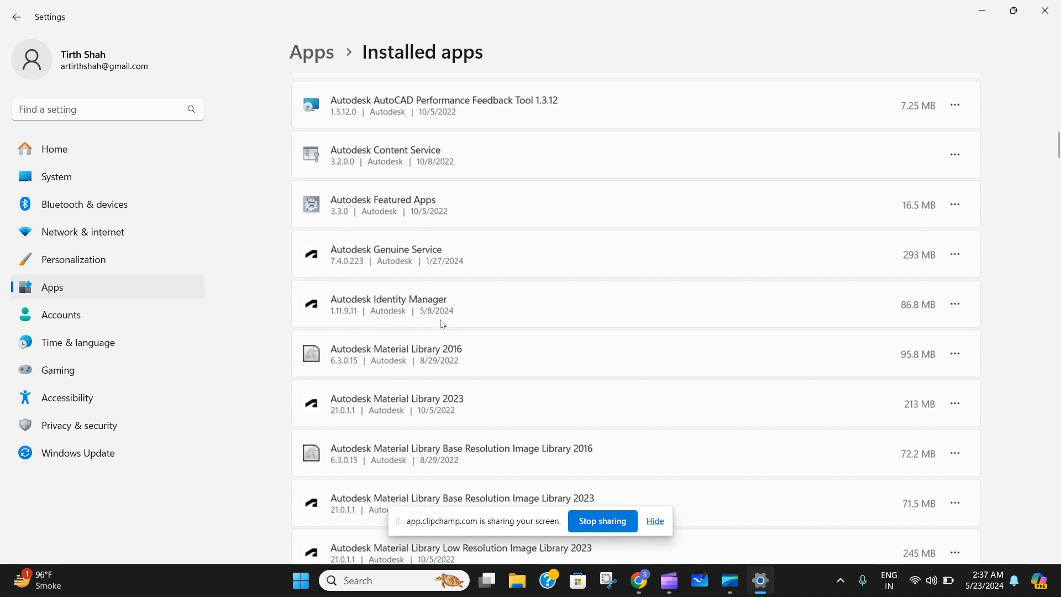
{"action": "scroll", "scroll_direction": "down", "scroll_amount": 3}
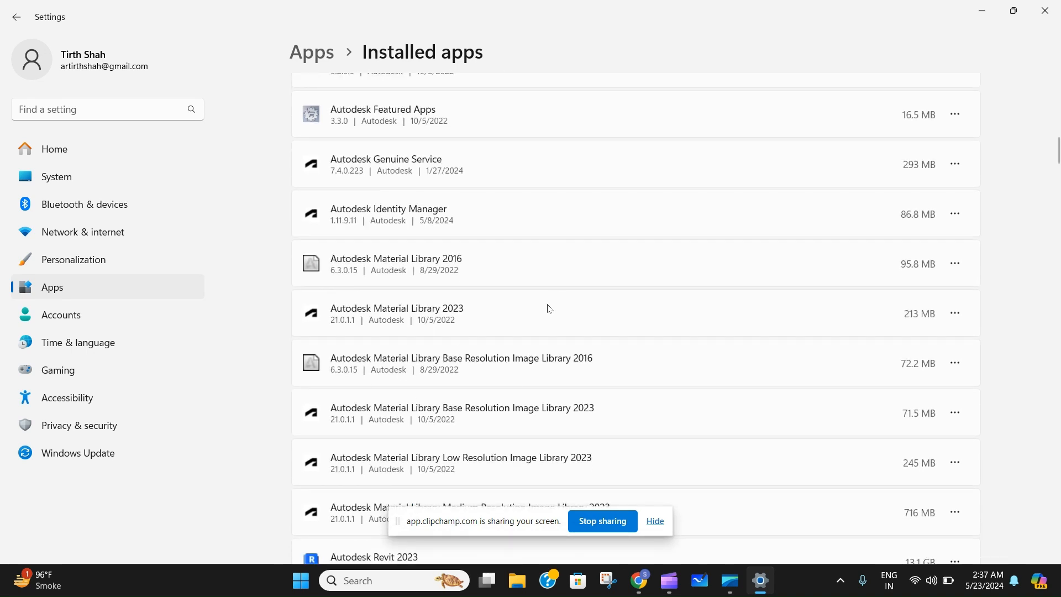
{"action": "scroll", "scroll_direction": "down", "scroll_amount": 3}
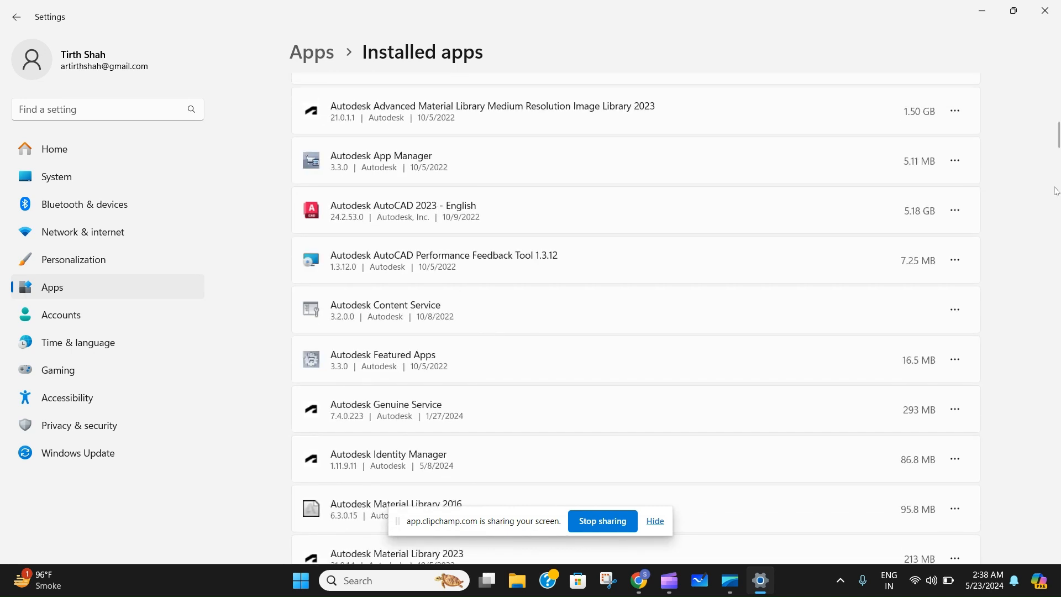
{"action": "scroll", "scroll_direction": "down", "scroll_amount": 3}
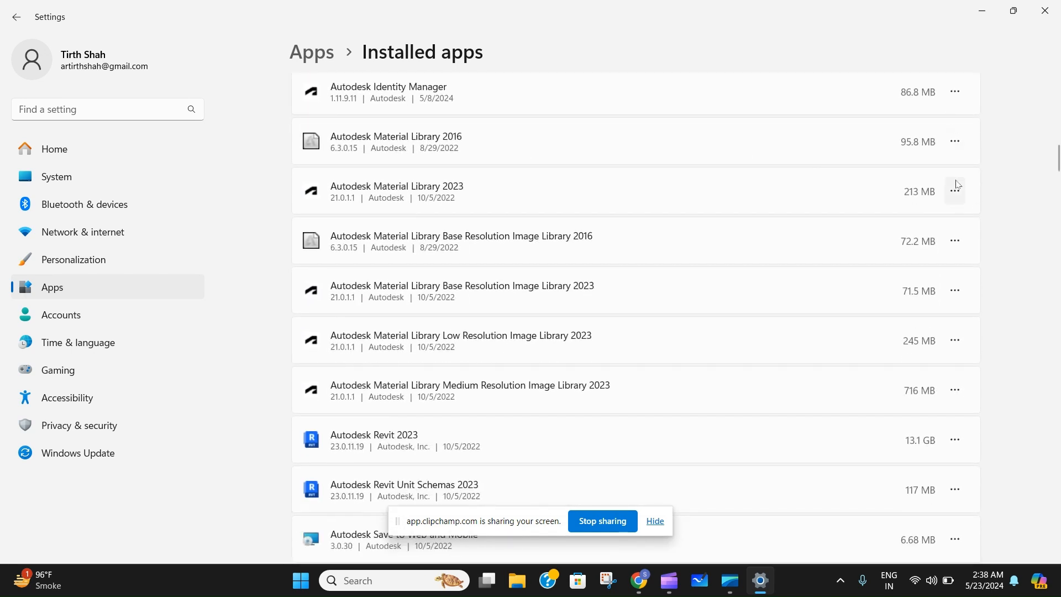
{"action": "left_click", "coordinate": [956, 192]}
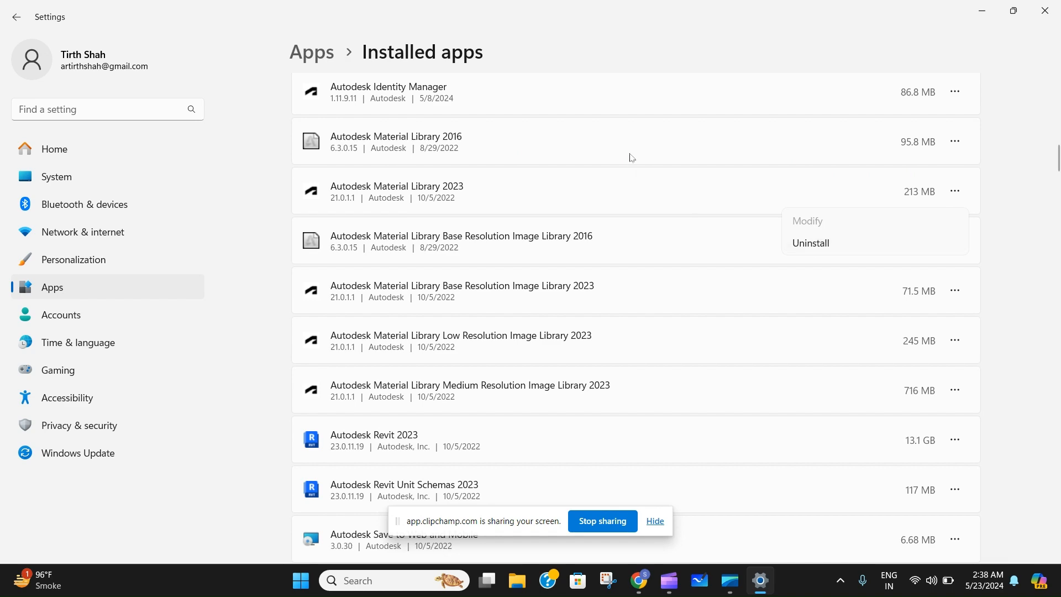
Dismiss the options menu by scrolling and browse back through the Autodesk entries near AutoCAD 2023
{"action": "scroll", "scroll_direction": "up", "scroll_amount": 3}
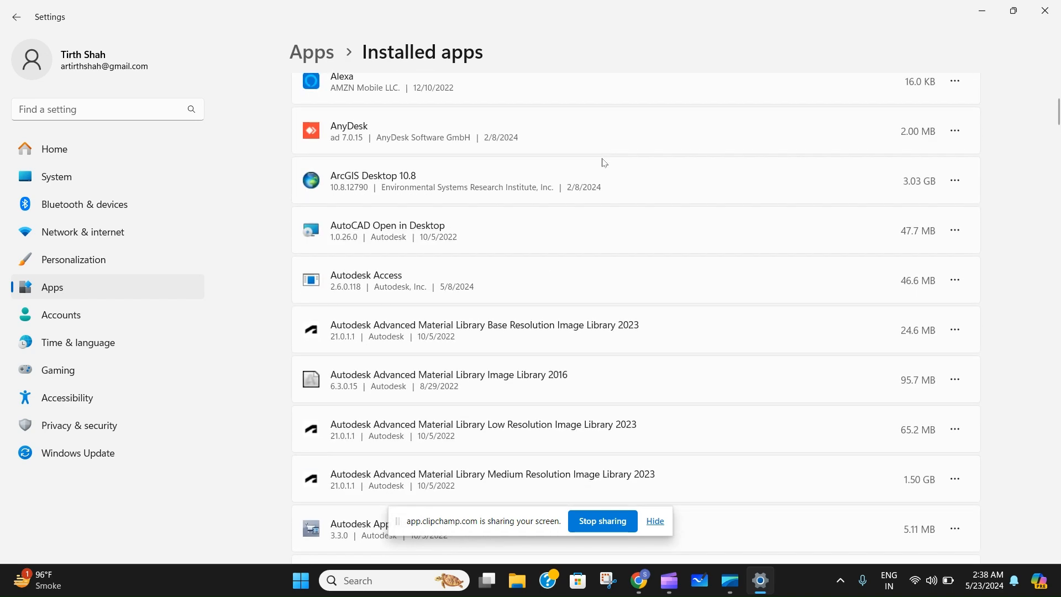
{"action": "scroll", "scroll_direction": "down", "scroll_amount": 3}
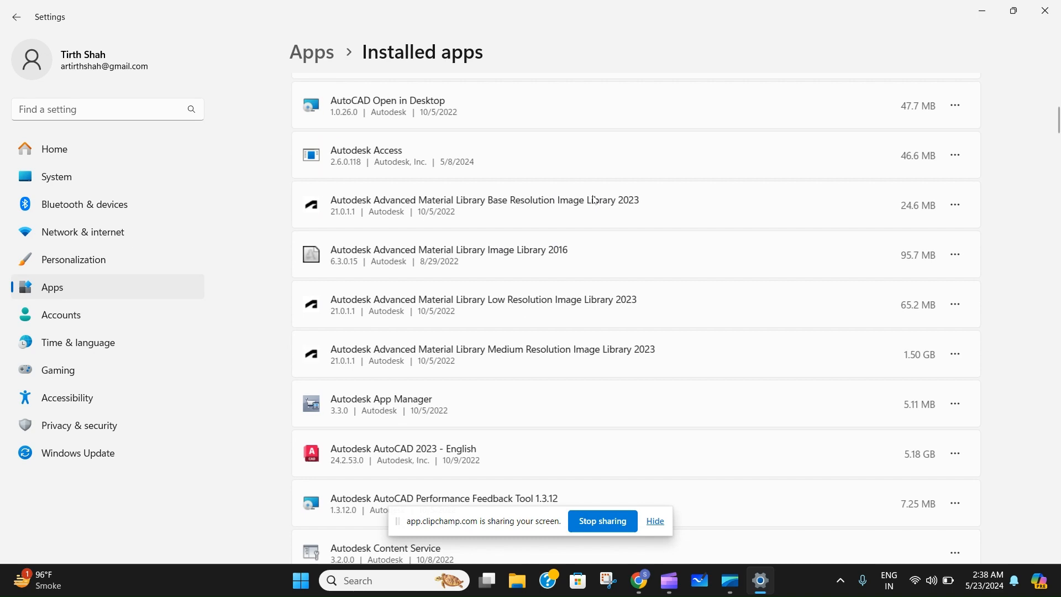
{"action": "scroll", "scroll_direction": "down", "scroll_amount": 3}
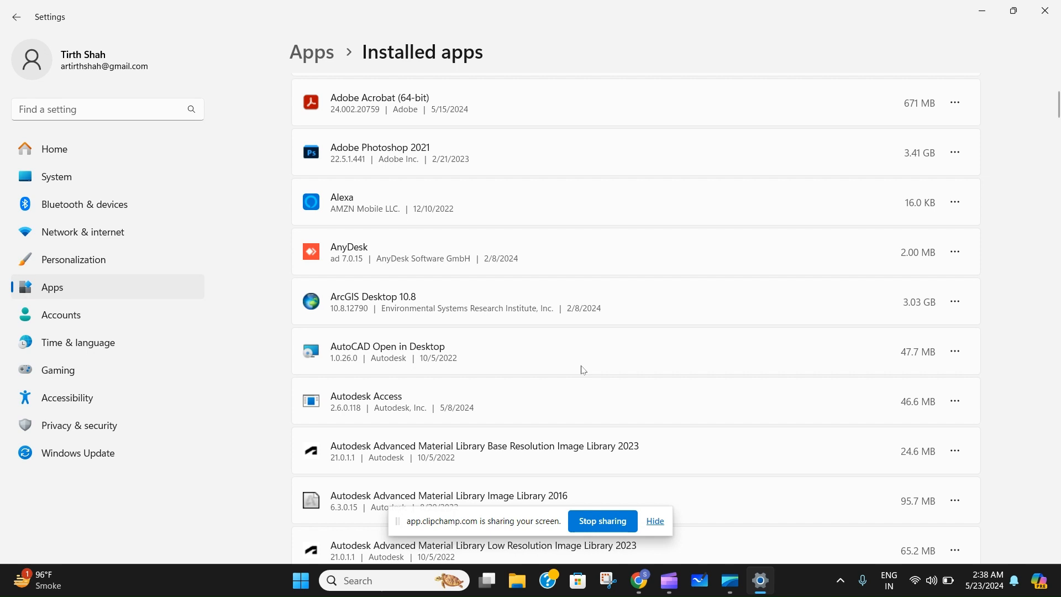
{"action": "scroll", "scroll_direction": "down", "scroll_amount": 3}
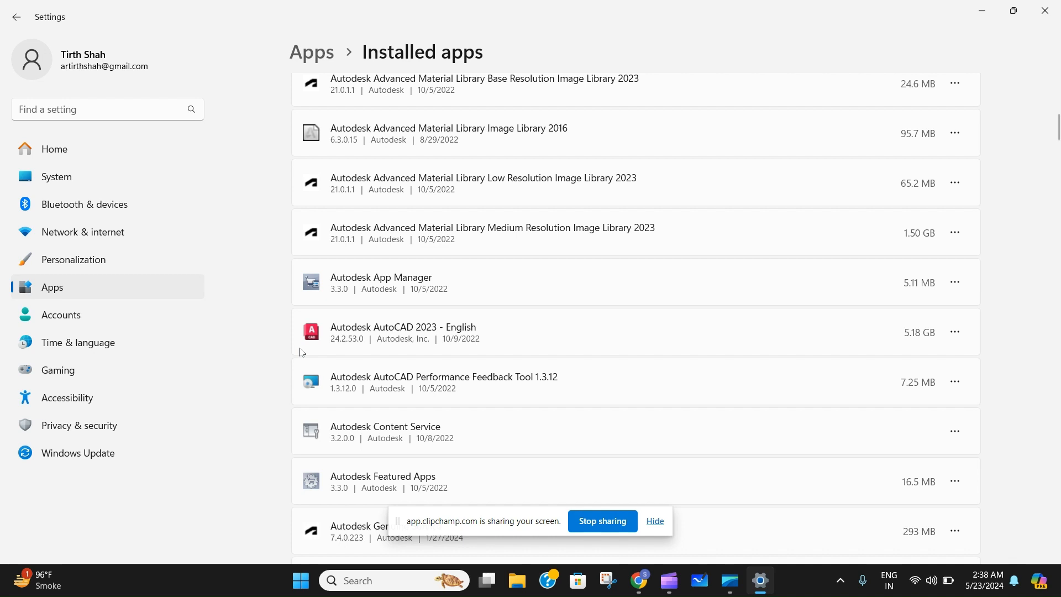
{"action": "mouse_move", "coordinate": [601, 521]}
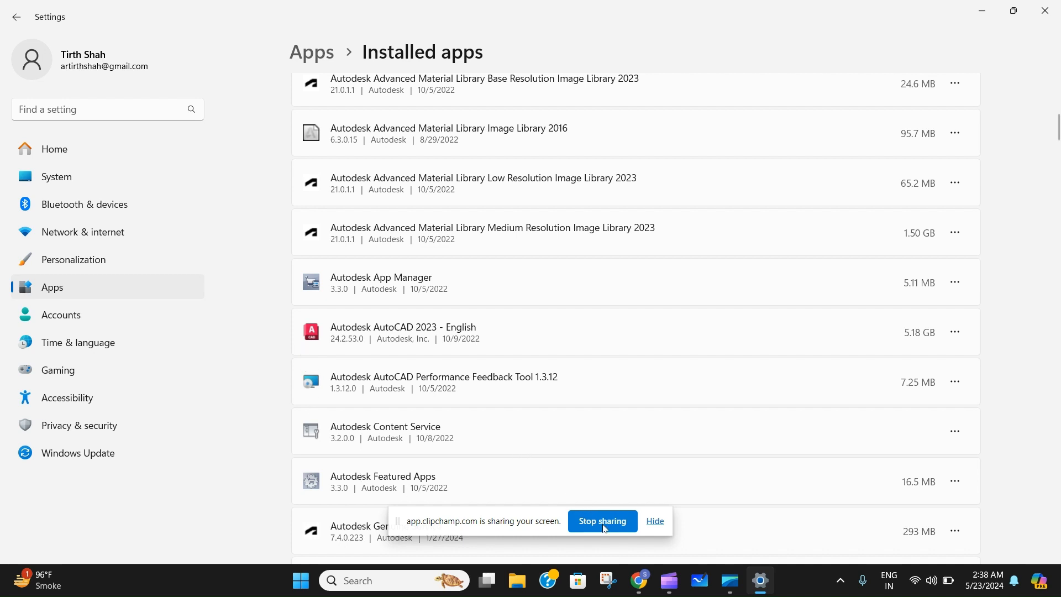